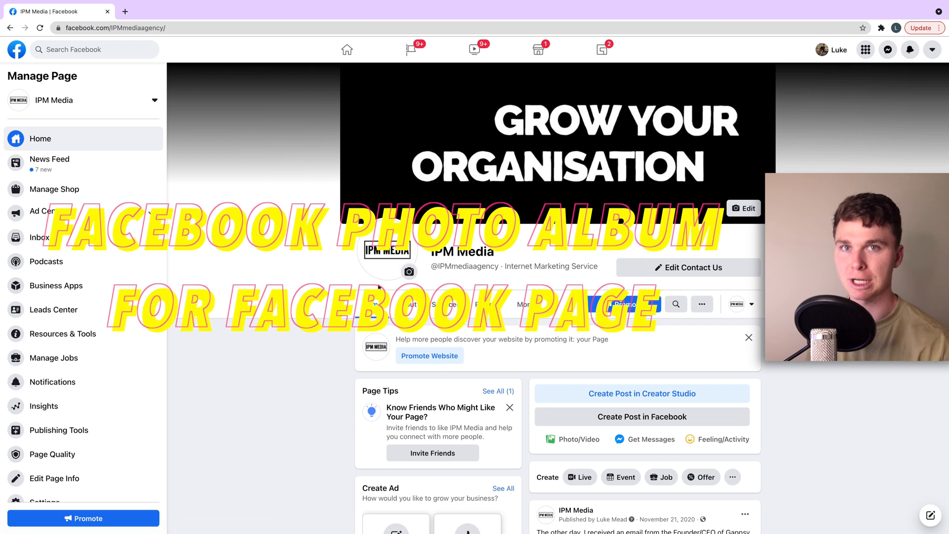
- Open the IPM Media Page's Publishing Tools from the Manage Page sidebar
scroll(down, 3)
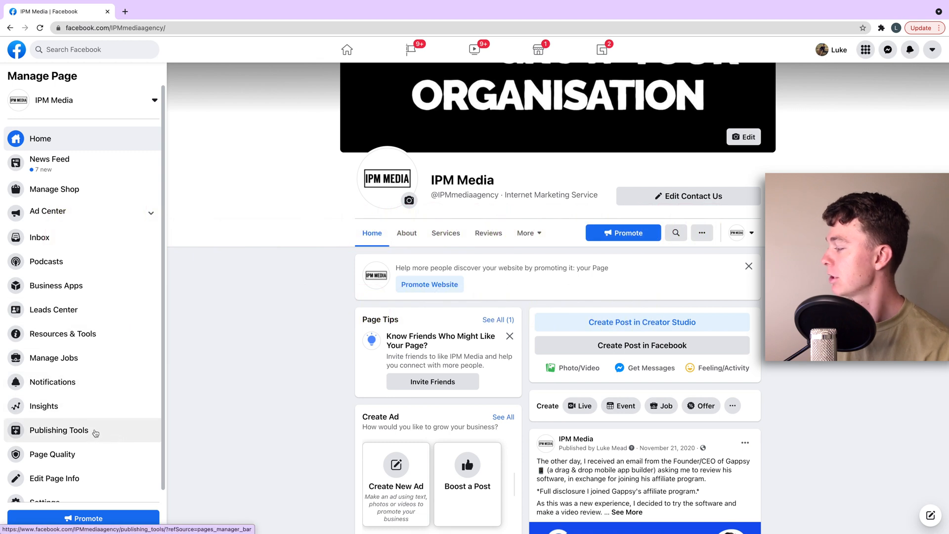
click(59, 430)
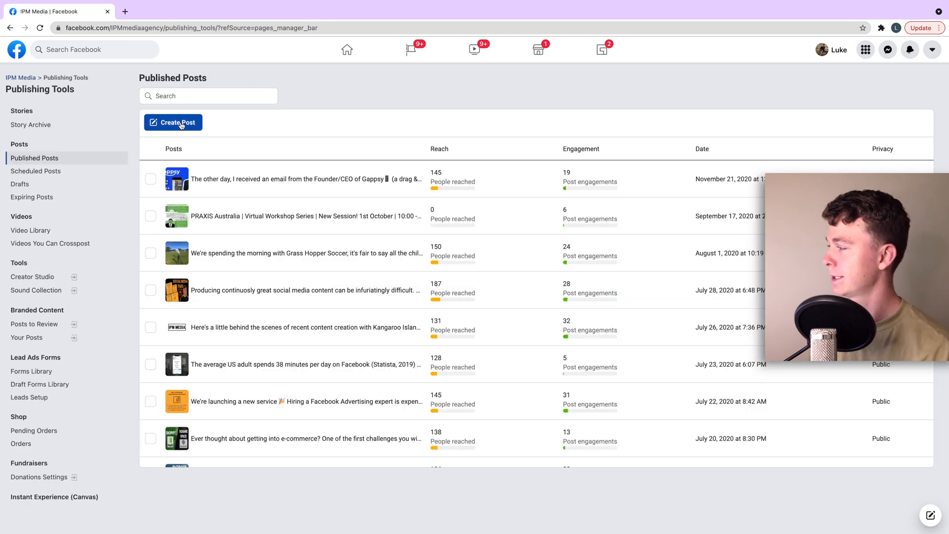
- Create a new Page post and show its Photo/Video options
click(173, 122)
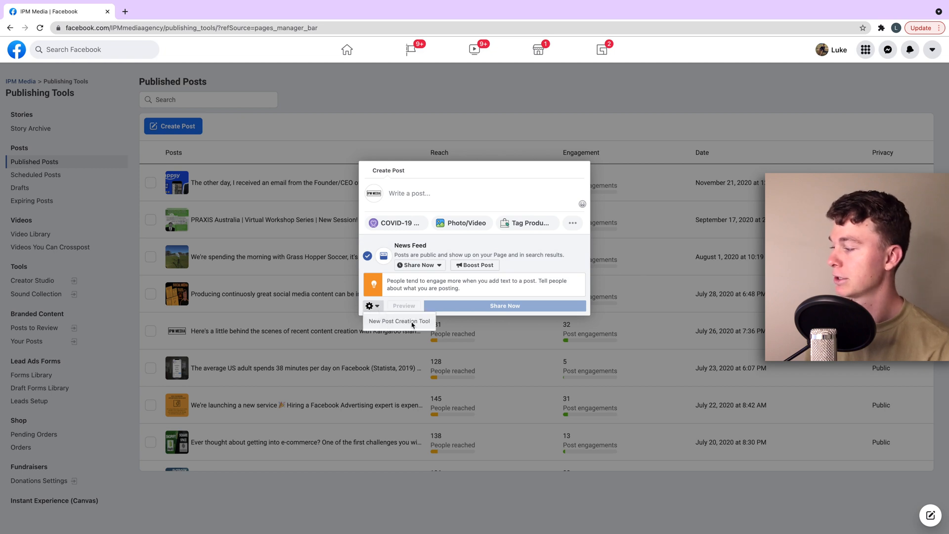
click(399, 321)
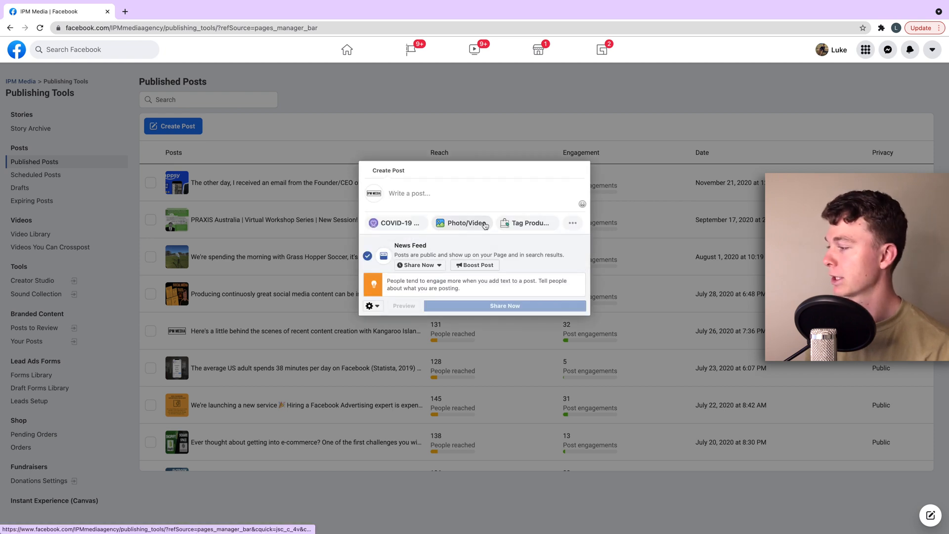
click(572, 223)
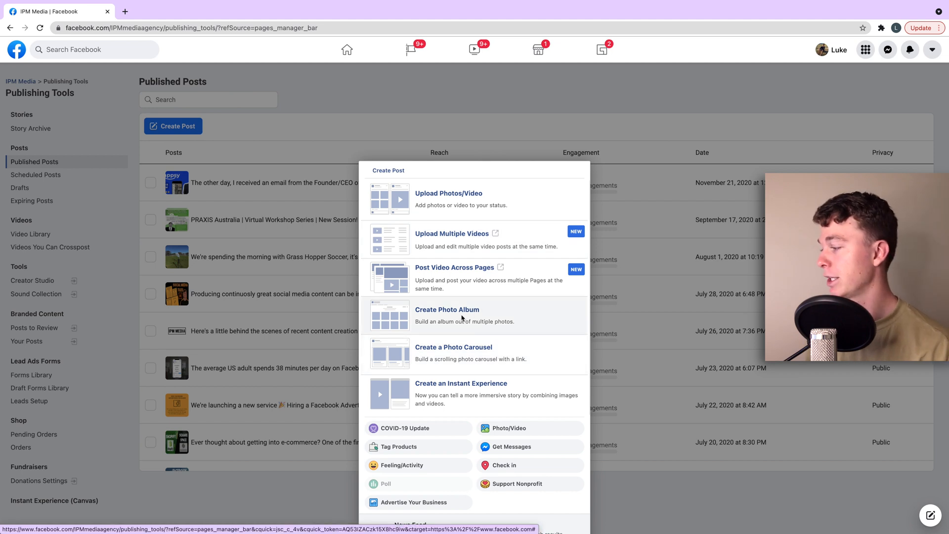
- Choose Create Photo Album and add the four travel photos as 'Travel Album'
click(449, 193)
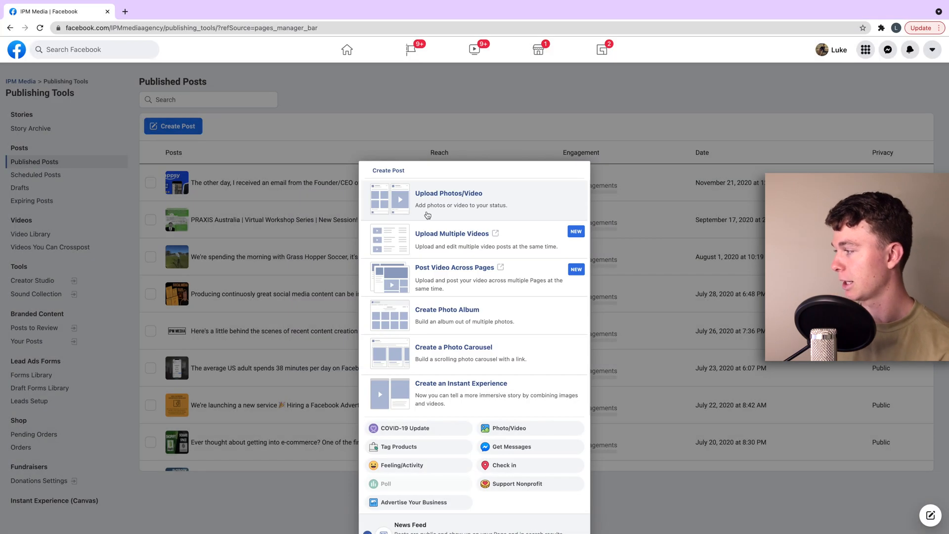
click(447, 309)
text(Travel Album)
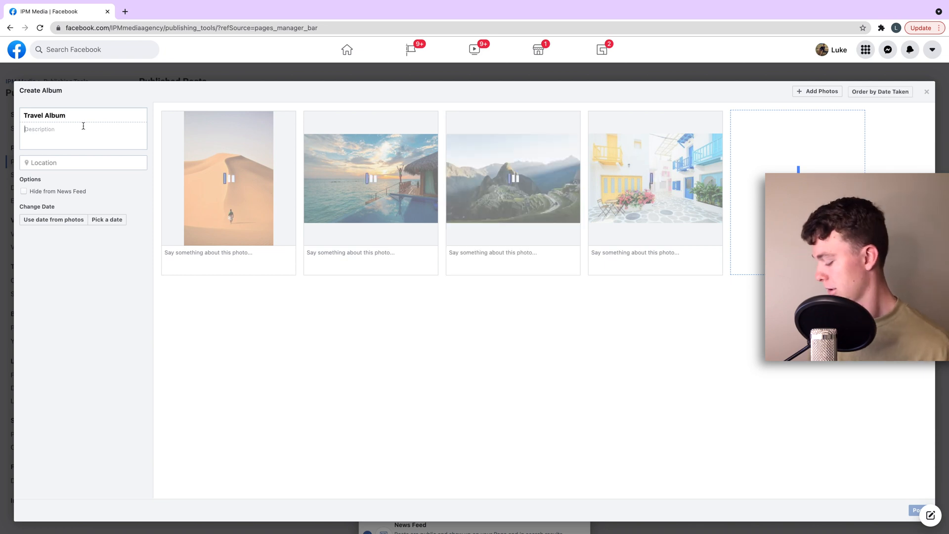
- Describe the album as 'My trip to Europe' and set its location to Europe
text(My trip to Europe)
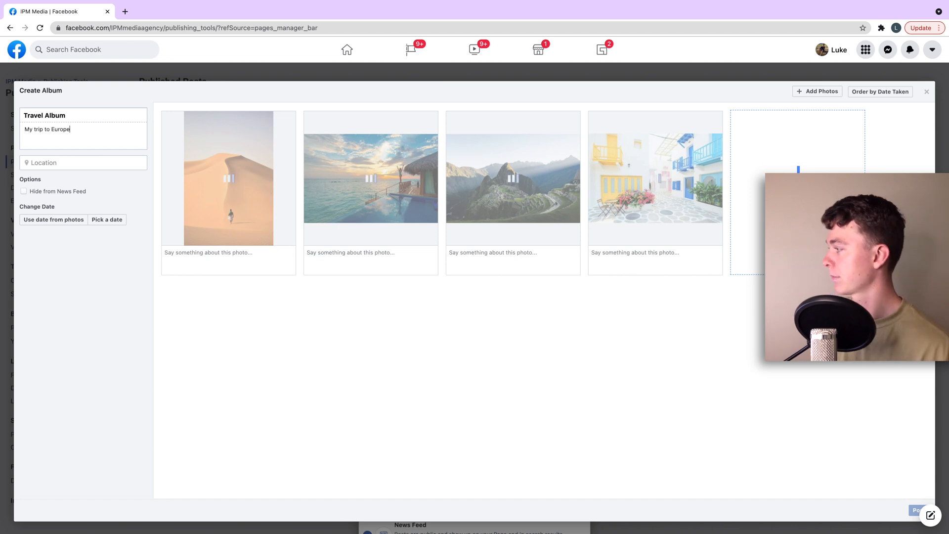
click(83, 162)
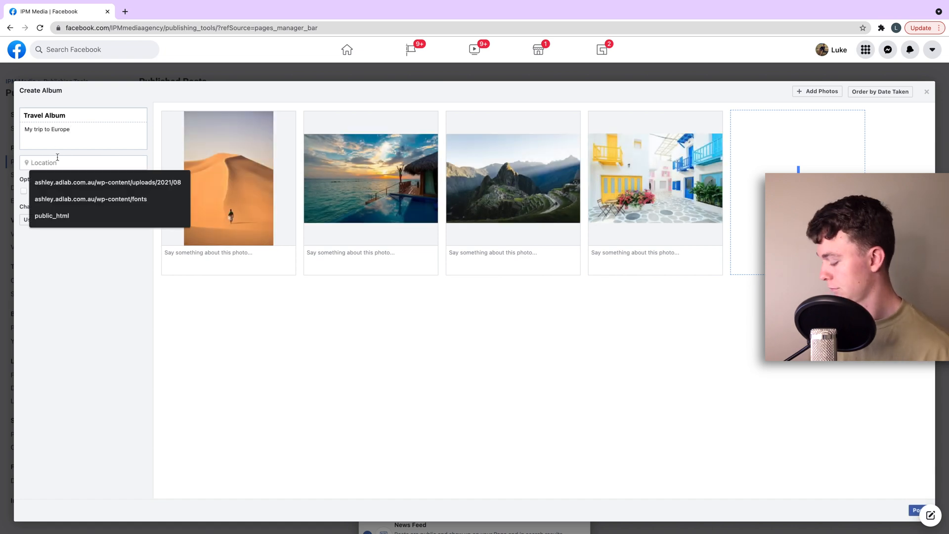
text(Europe)
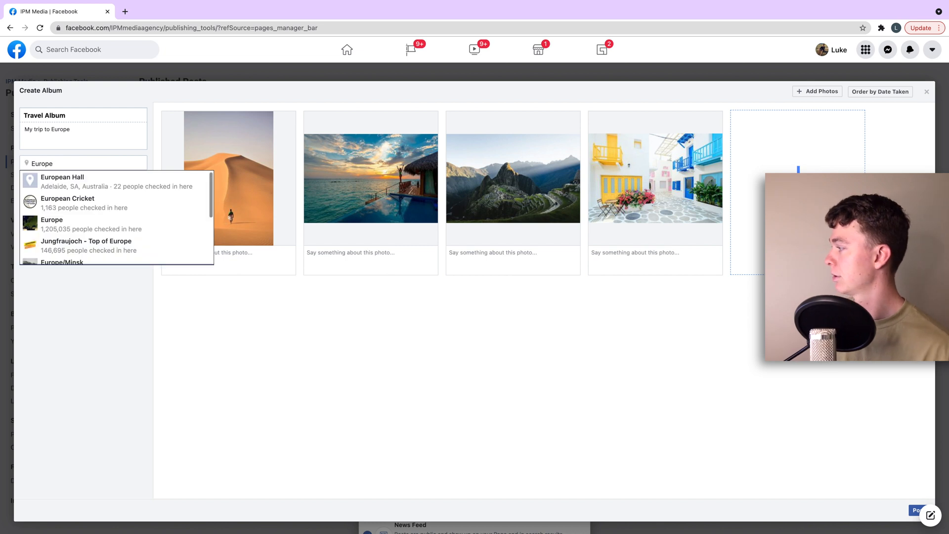
click(52, 219)
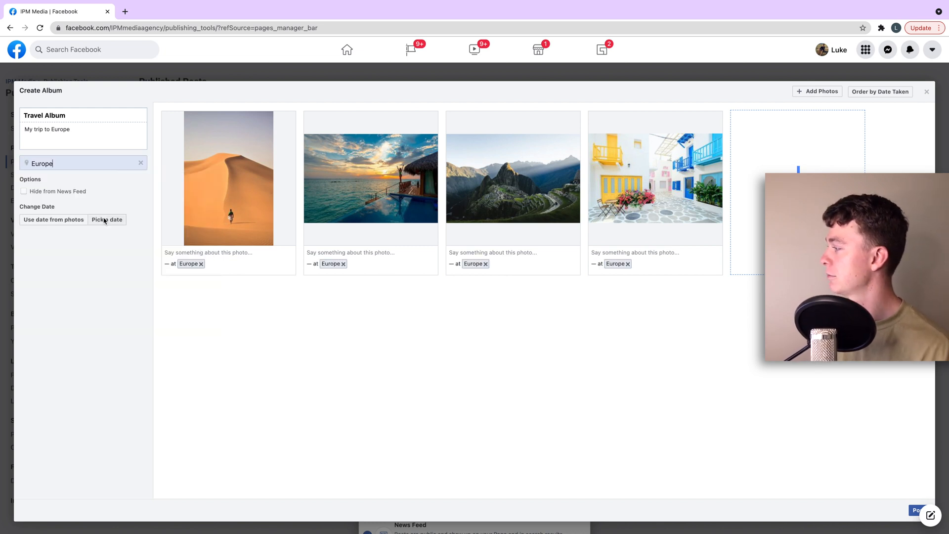
mouse_move(433, 338)
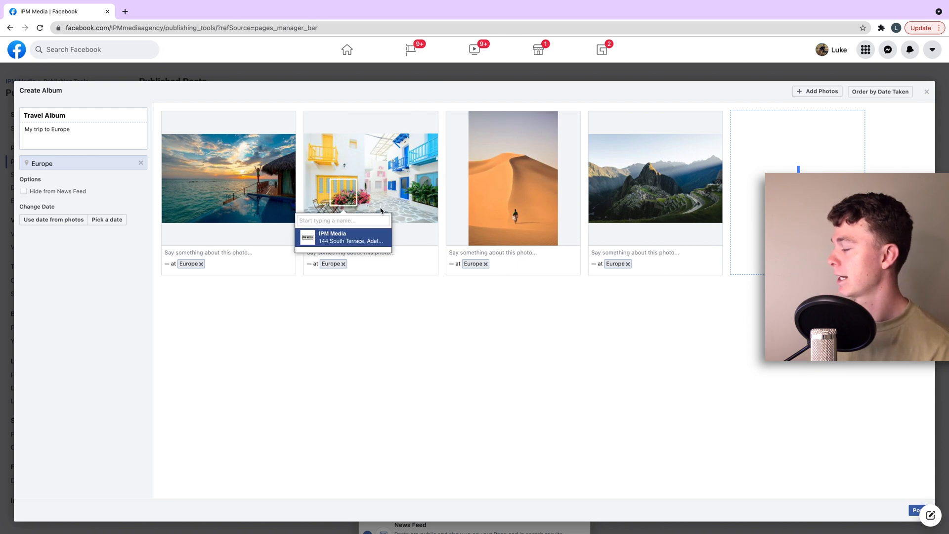
click(332, 236)
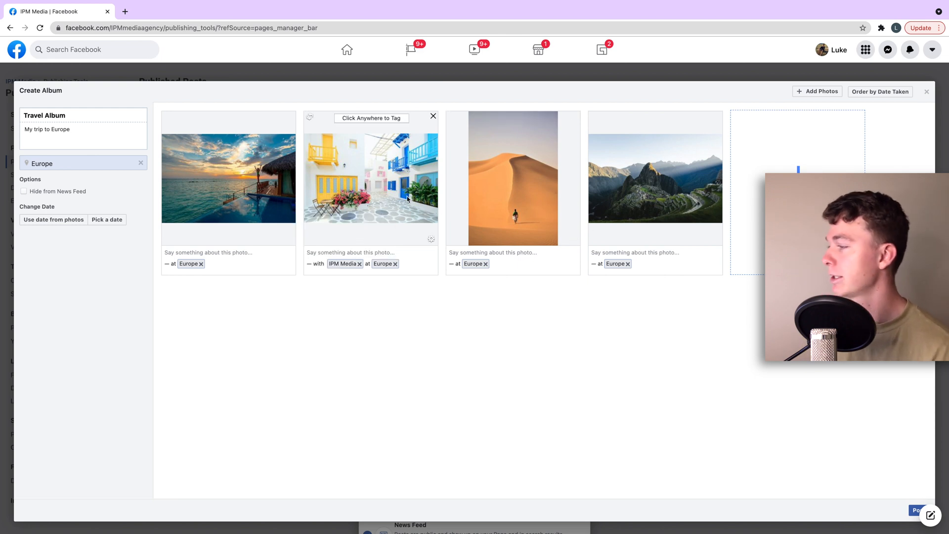
click(543, 215)
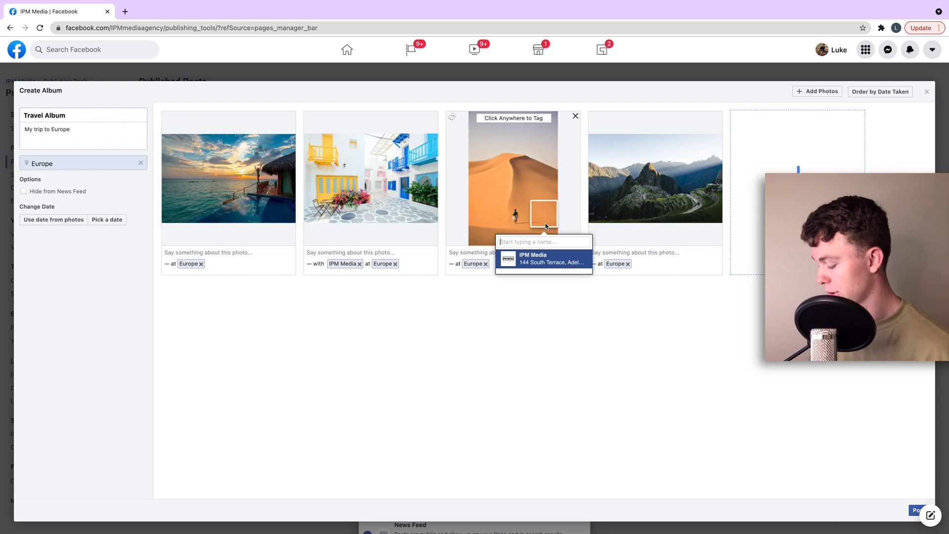
text(Luca)
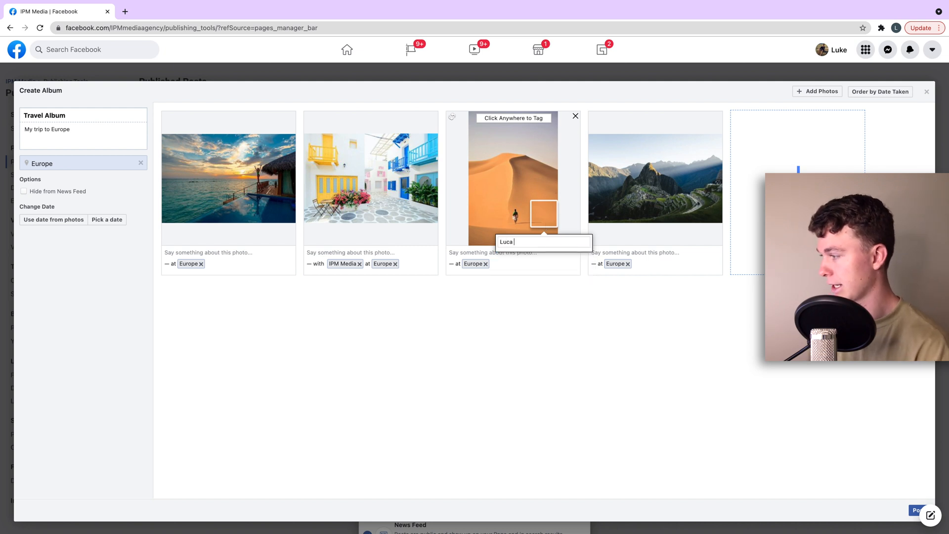
text(Morelli)
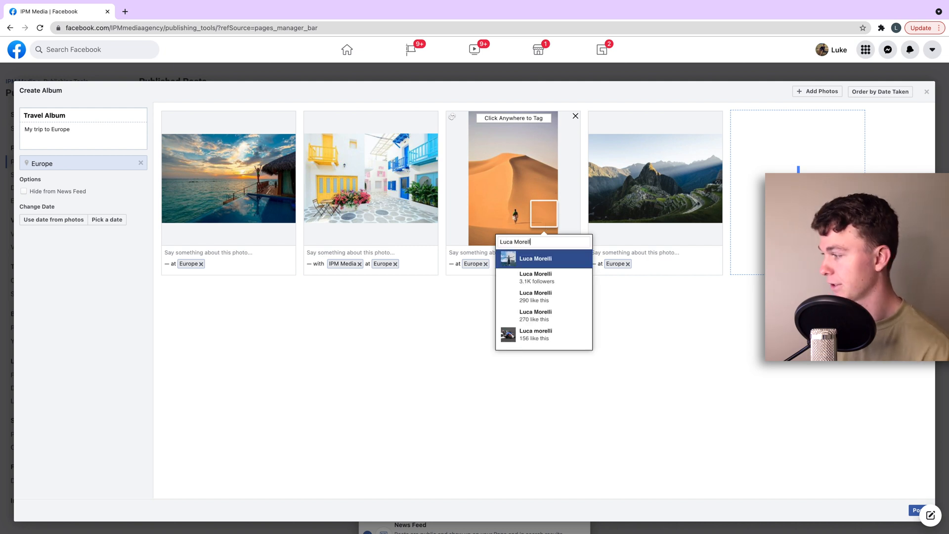
click(535, 258)
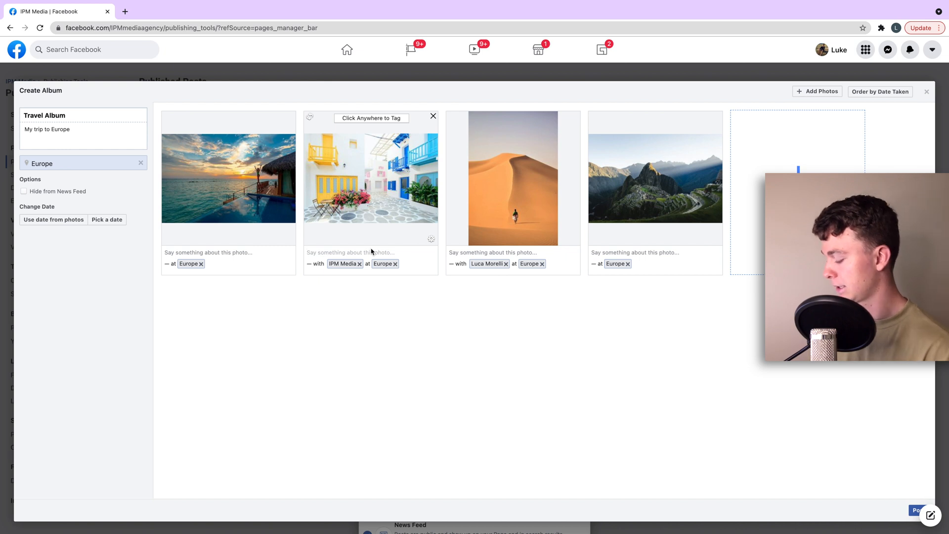
- Caption the street photo 'This photo was in Franc…'
text(This photo a)
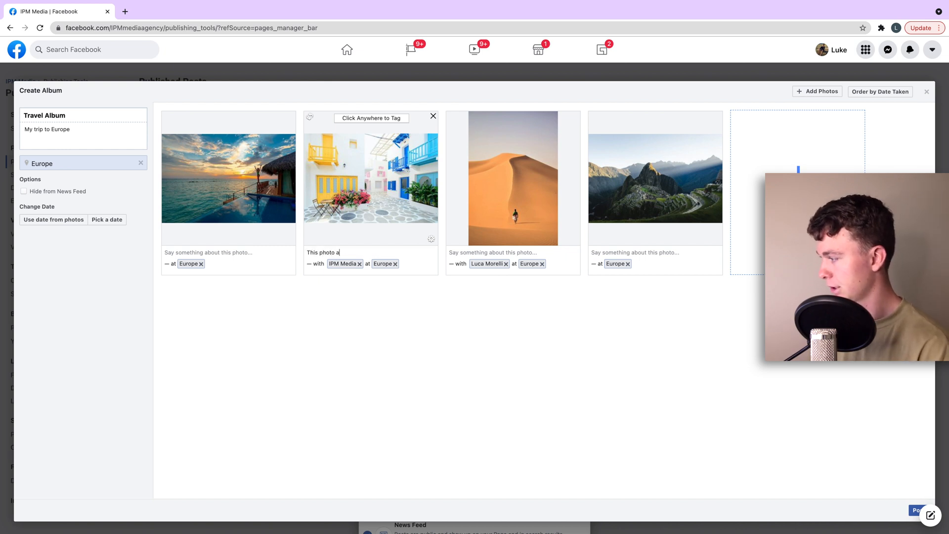
text(was in Franc)
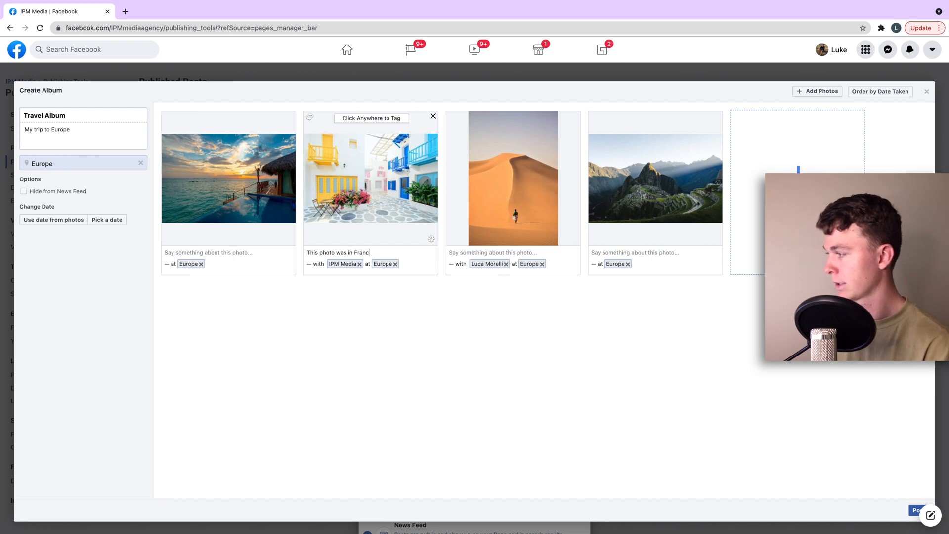